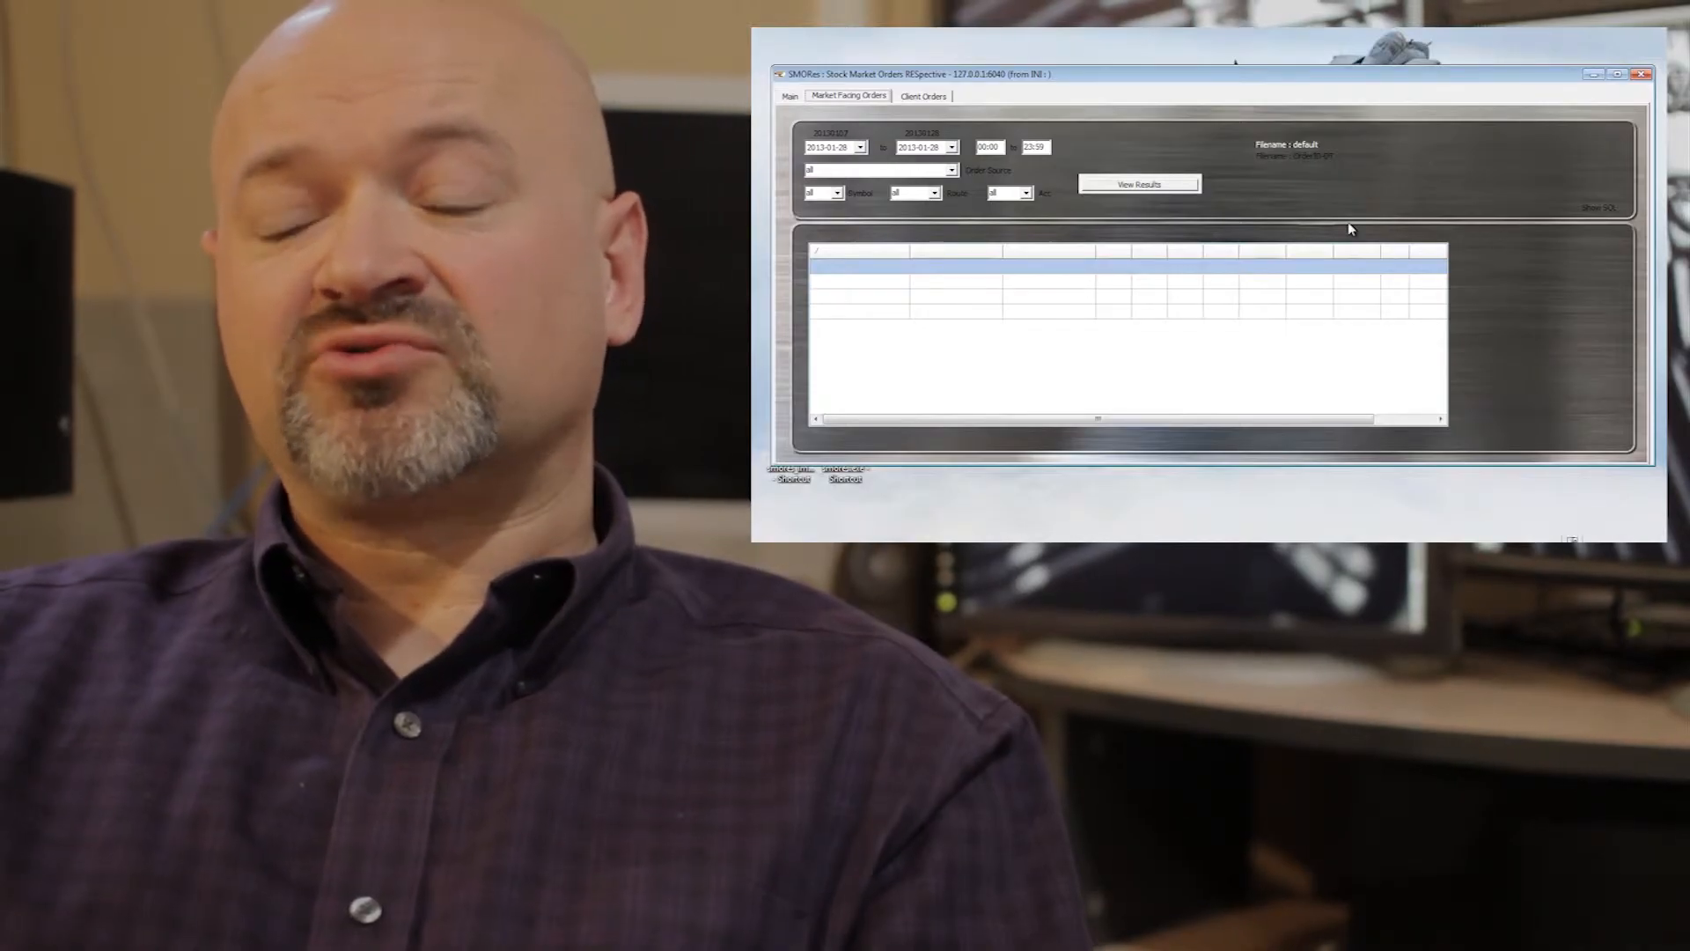
# Load the market-facing orders for the chosen dates via View Results, revealing the found-crosses summary.
pyautogui.click(1139, 183)
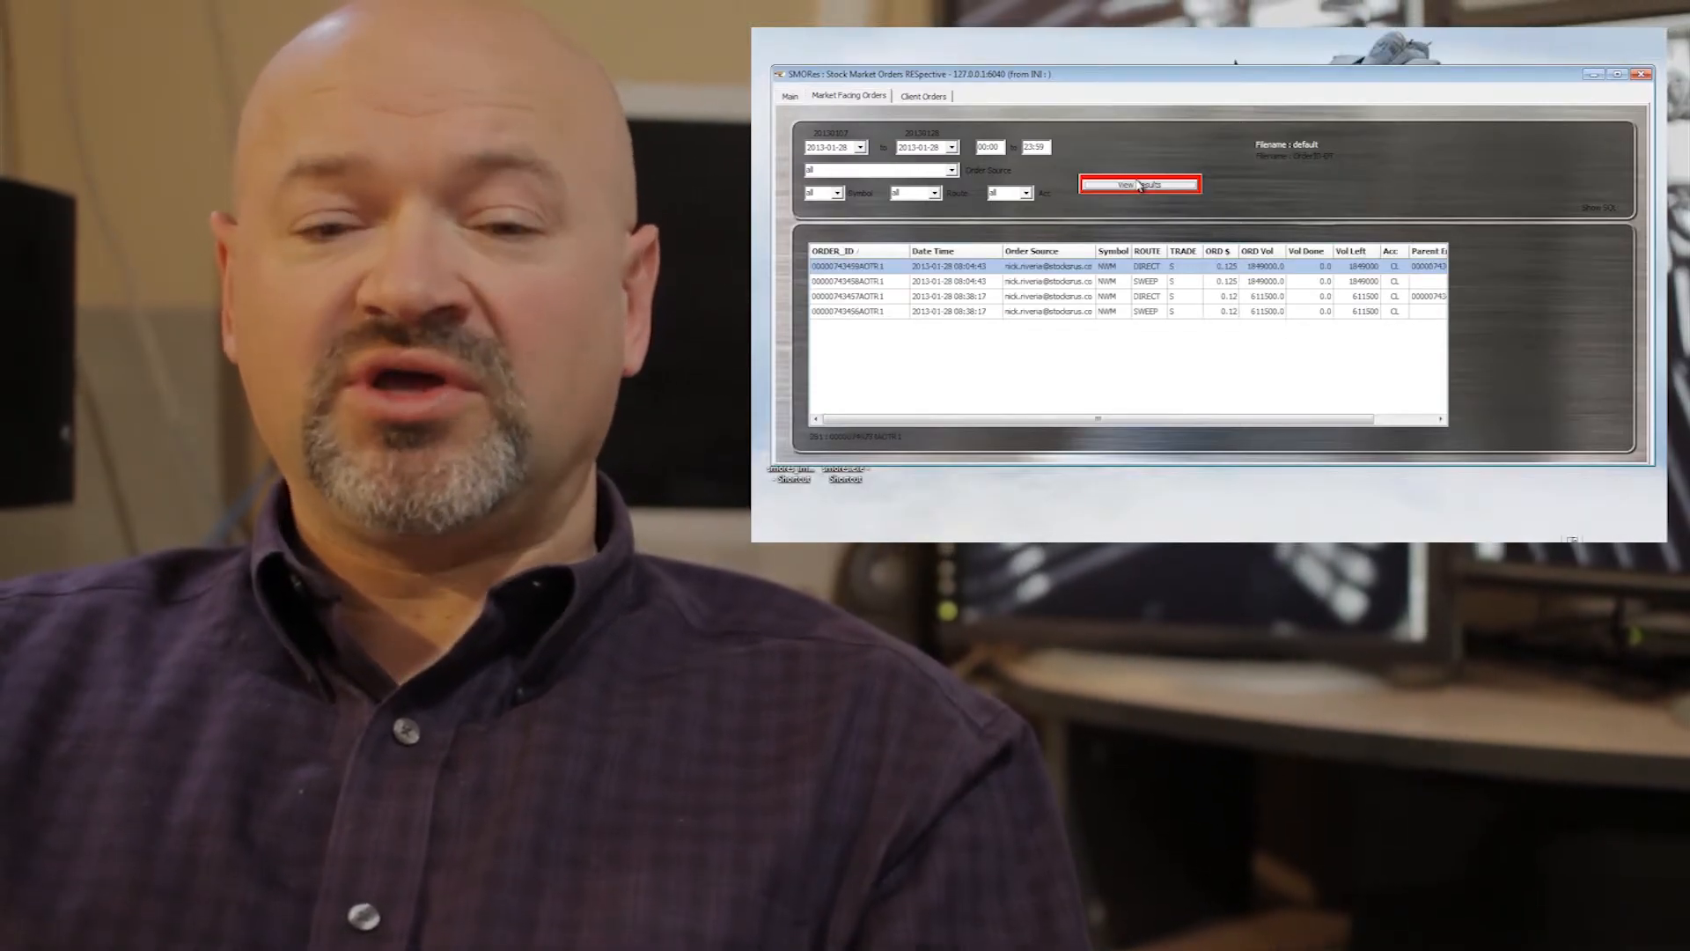
pyautogui.click(1139, 183)
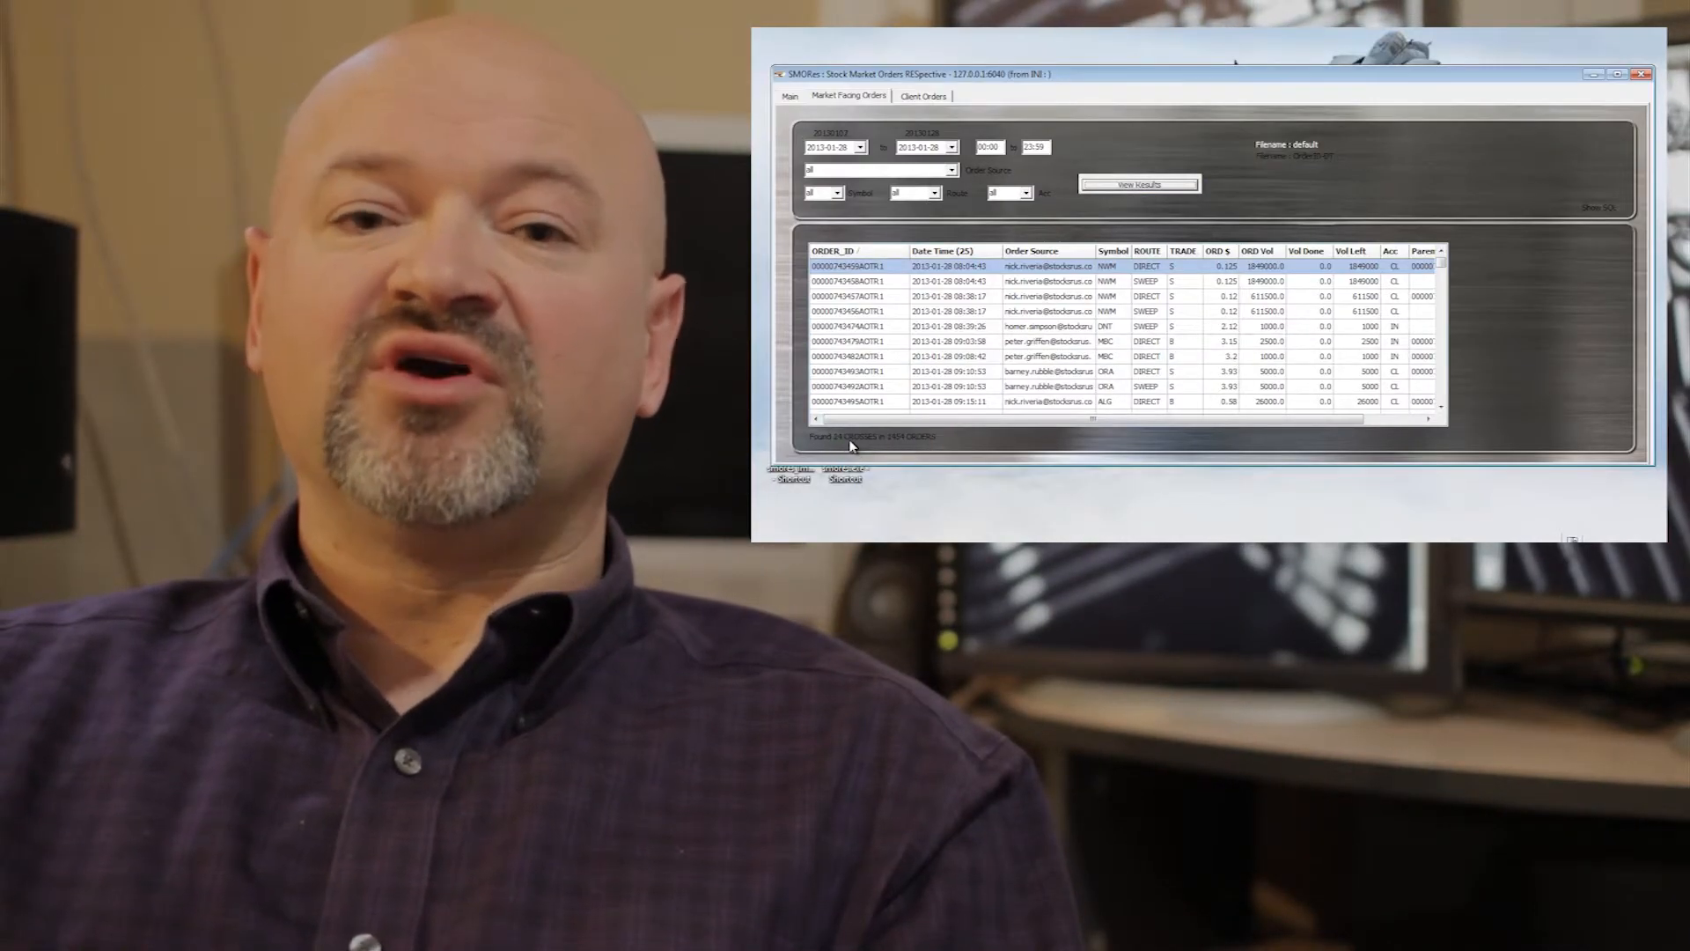
pyautogui.click(1139, 183)
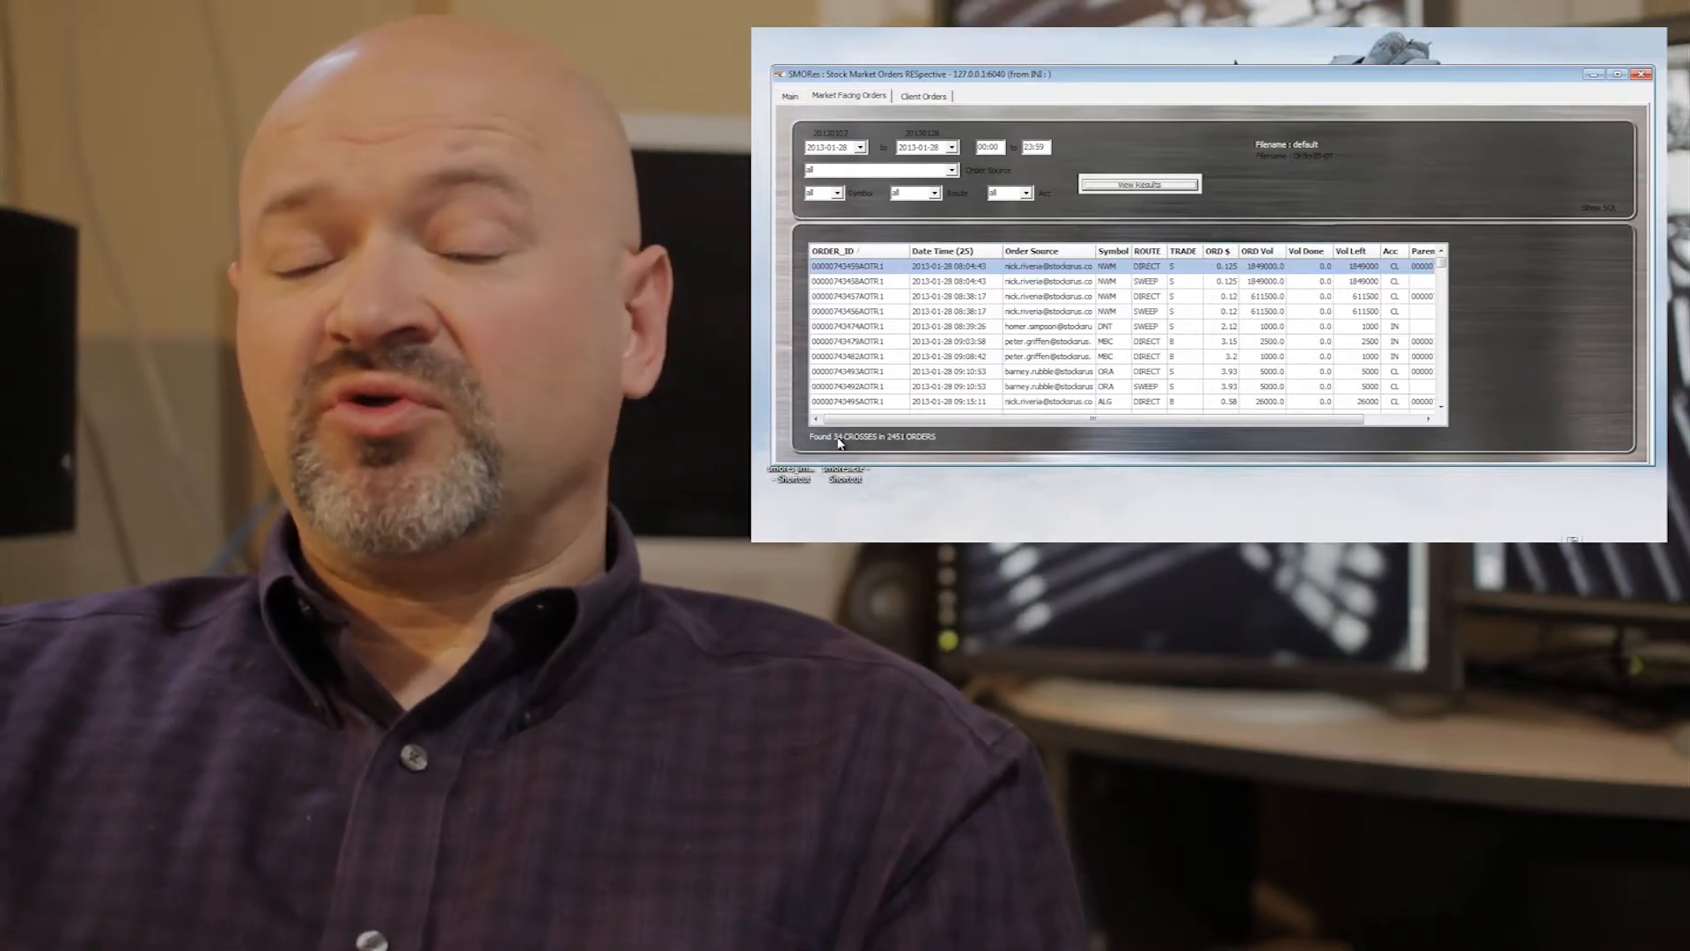